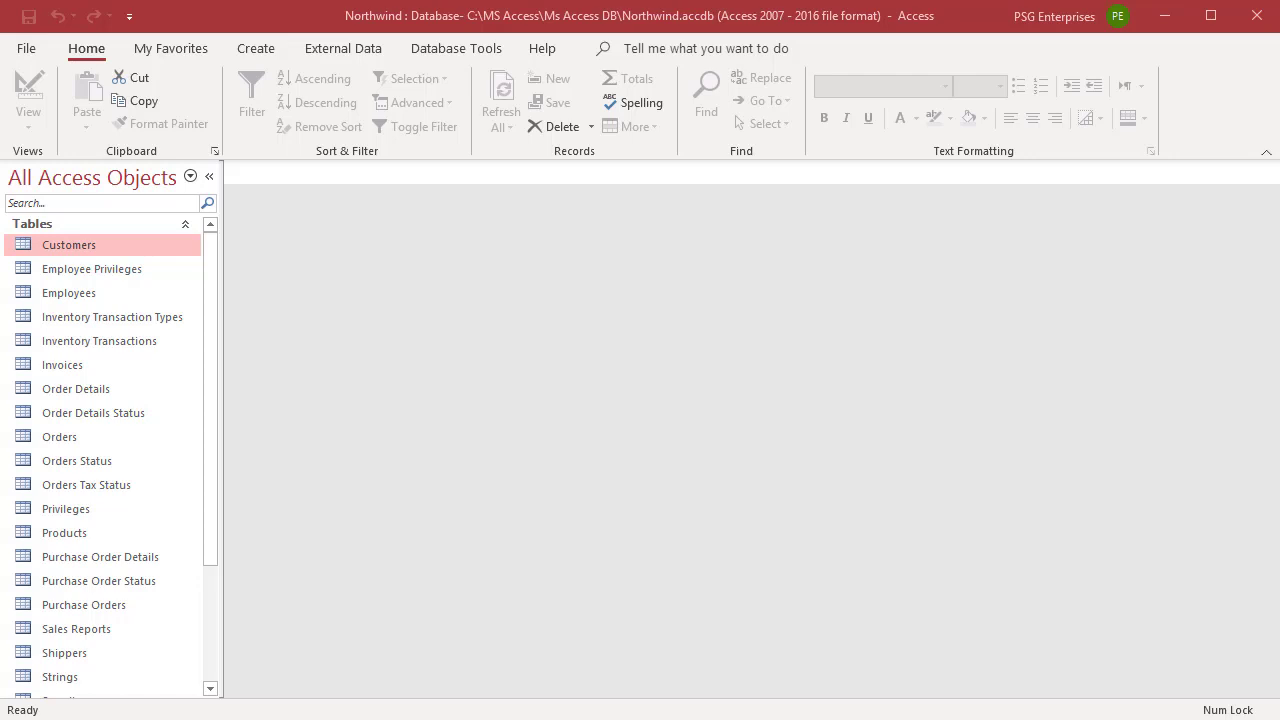
pyautogui.moveTo(458, 684)
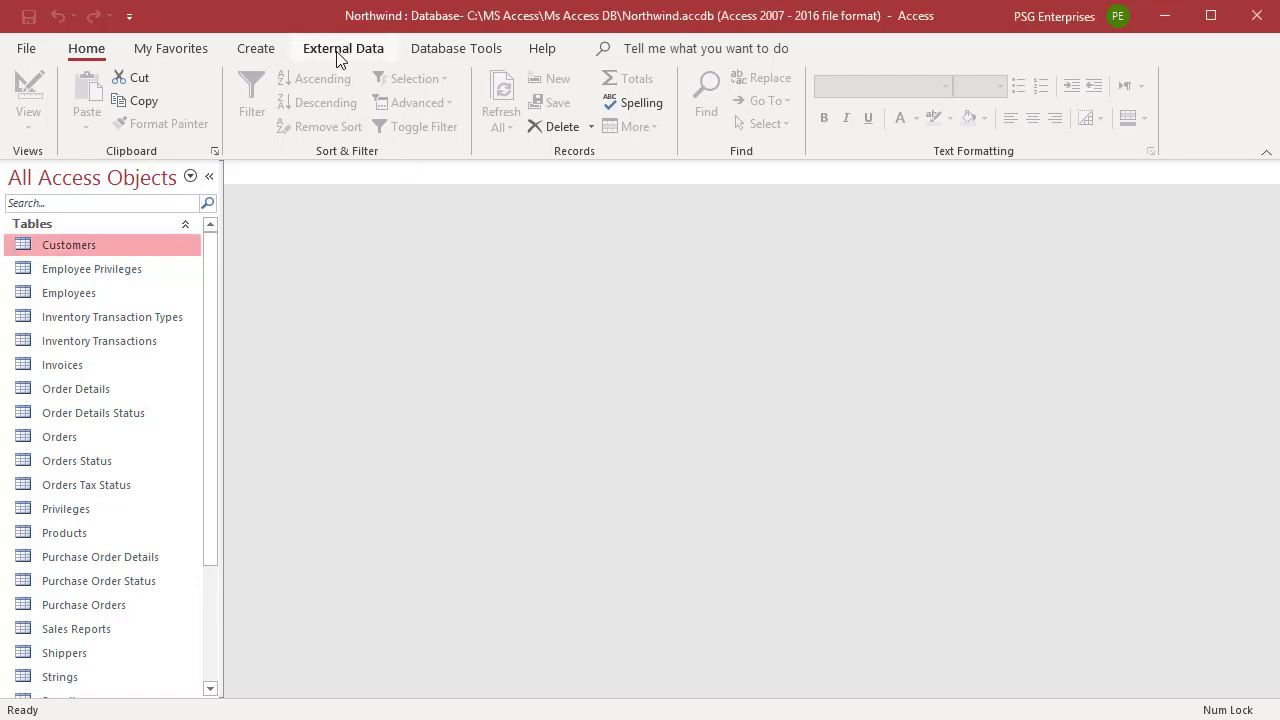
# Open Manage Data Tasks from External Data, listing saved imports Contacts, Companies and Import Customers.
pyautogui.click(344, 48)
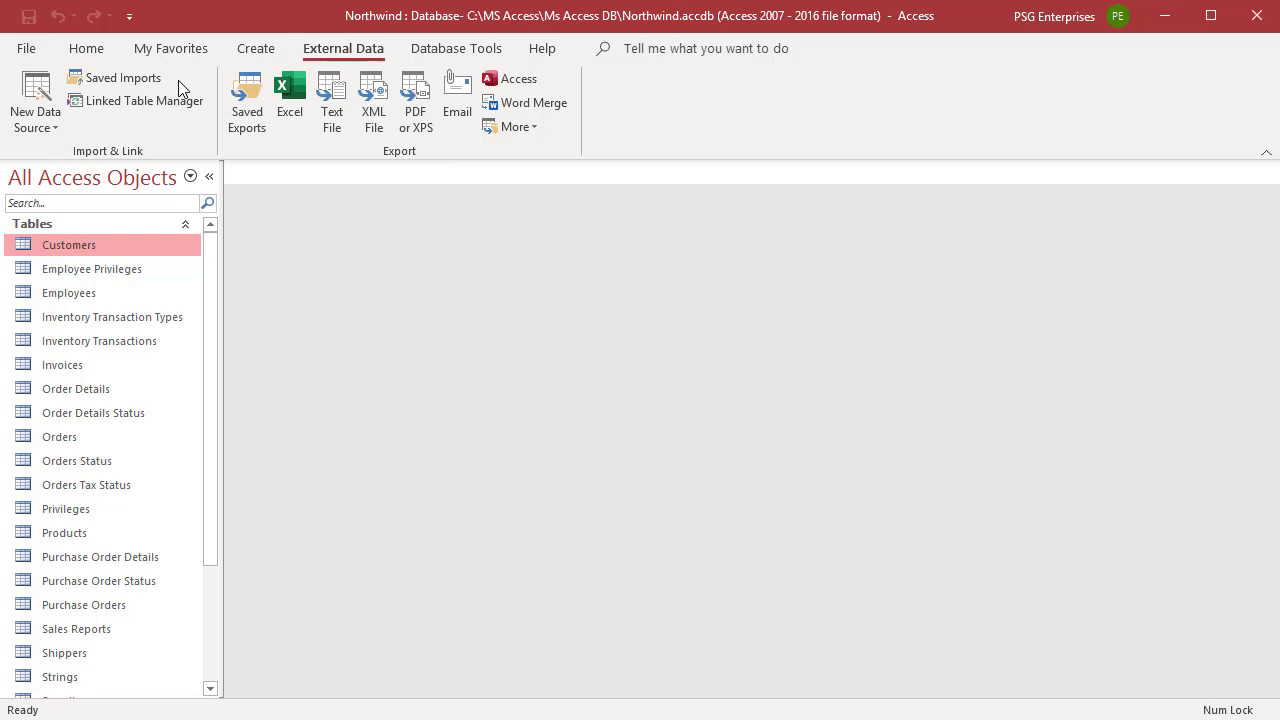
pyautogui.click(124, 78)
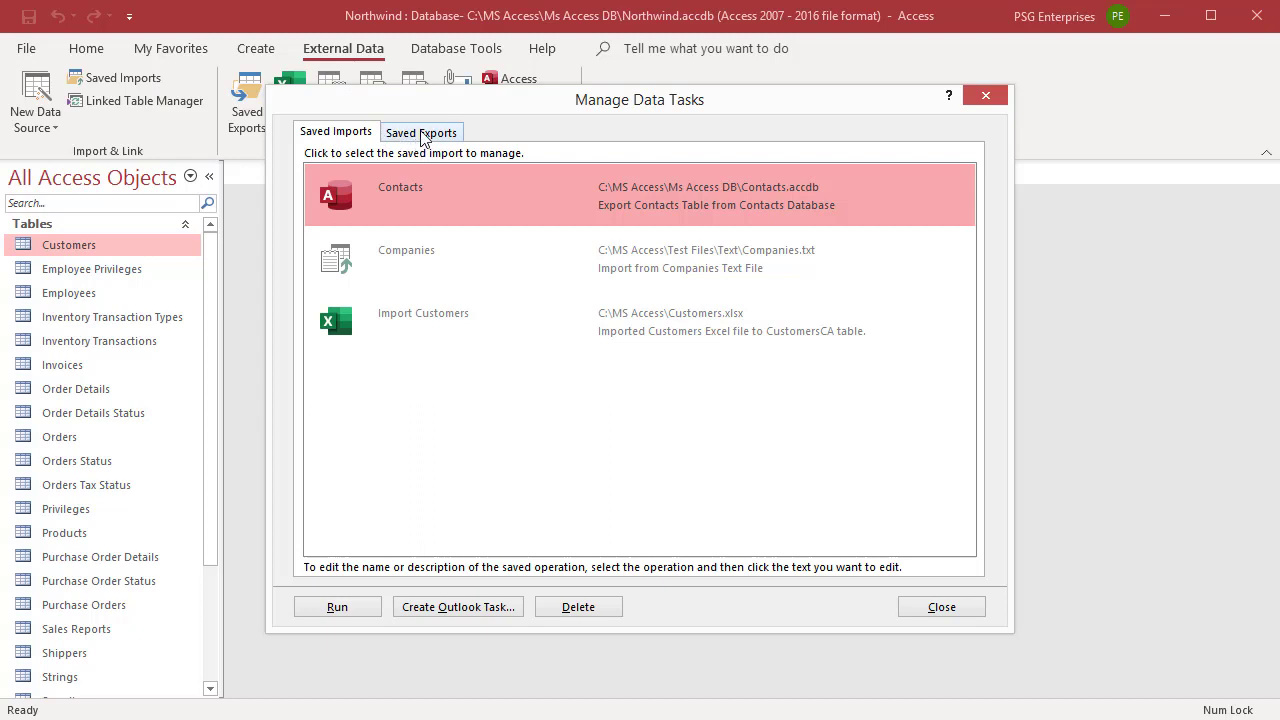
# Switch to Saved Exports, showing Export Customers and Export-Customers Excel exports.
pyautogui.click(420, 132)
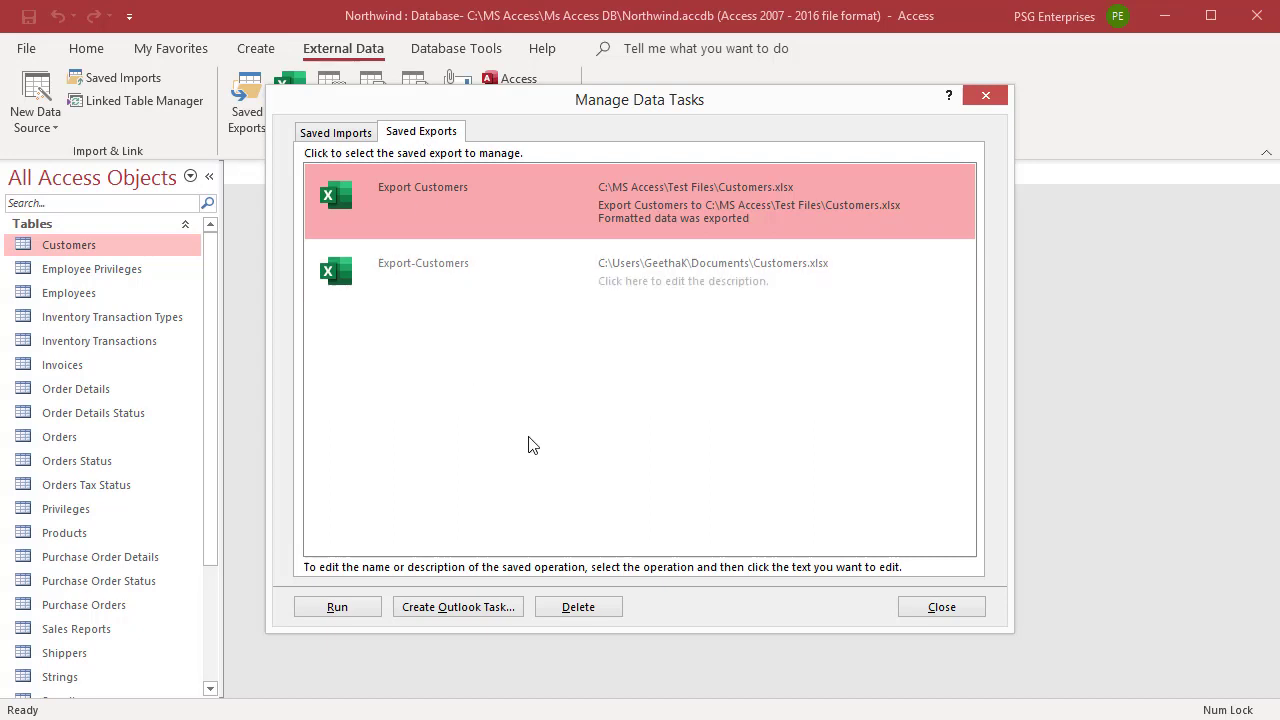
pyautogui.moveTo(530, 412)
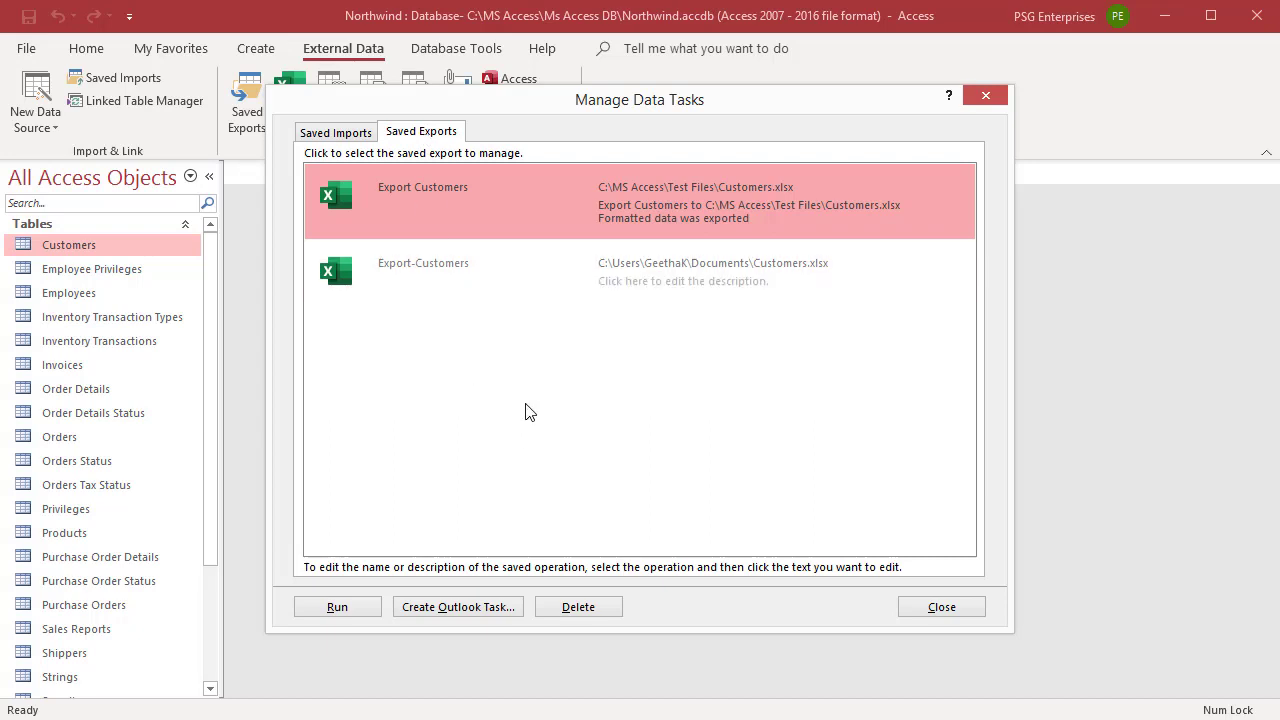
pyautogui.moveTo(650, 216)
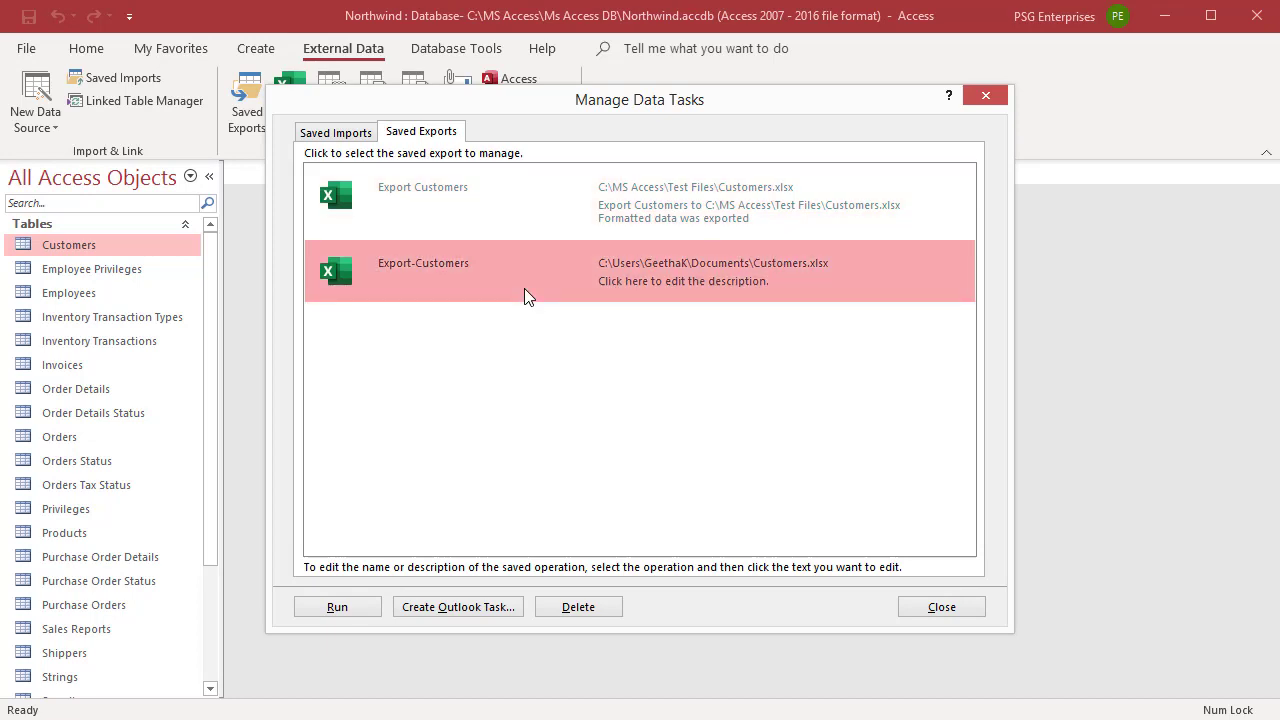
pyautogui.moveTo(414, 276)
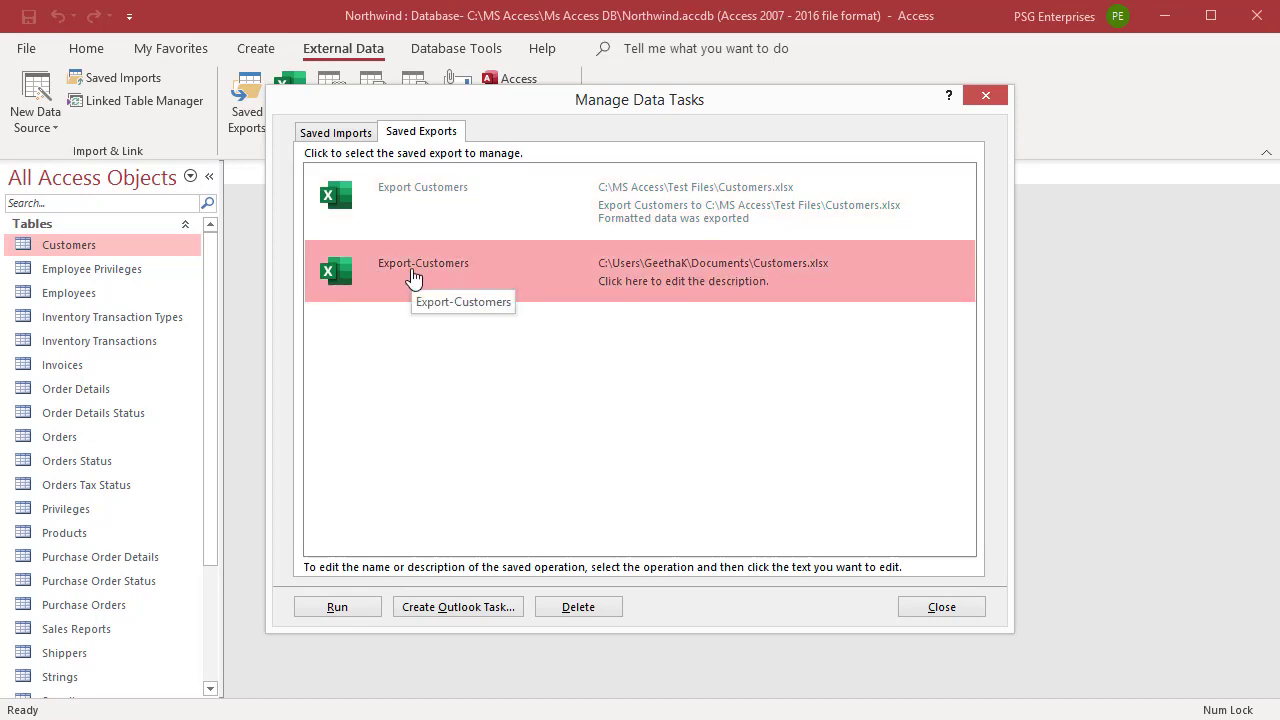
# Rename the Export-Customers saved export to Customers and commit the change.
pyautogui.click(422, 264)
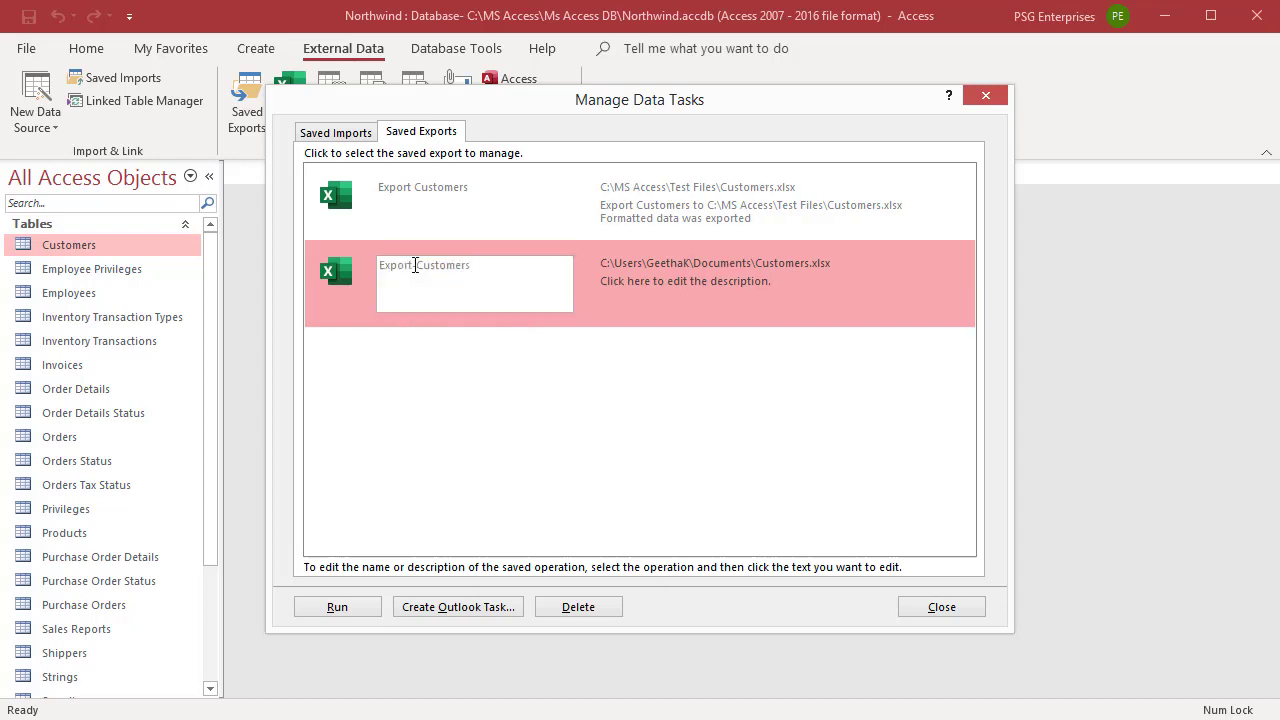
pyautogui.doubleClick(392, 264)
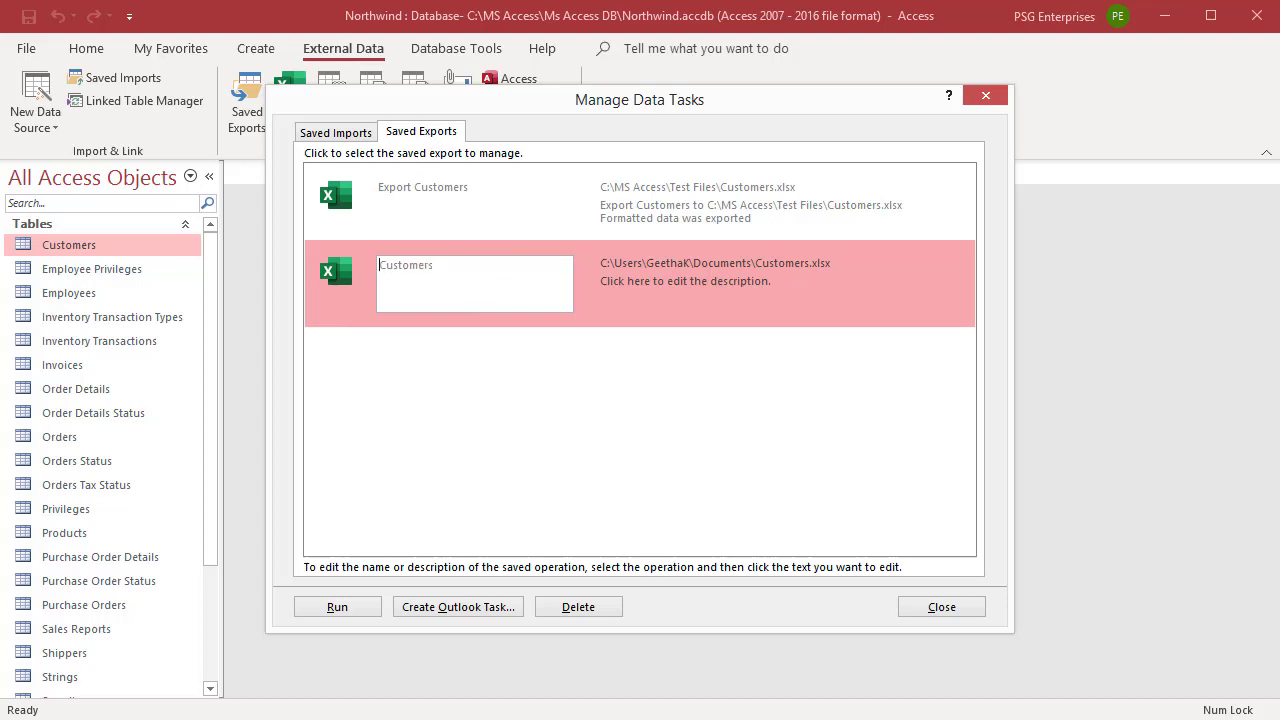
pyautogui.moveTo(588, 314)
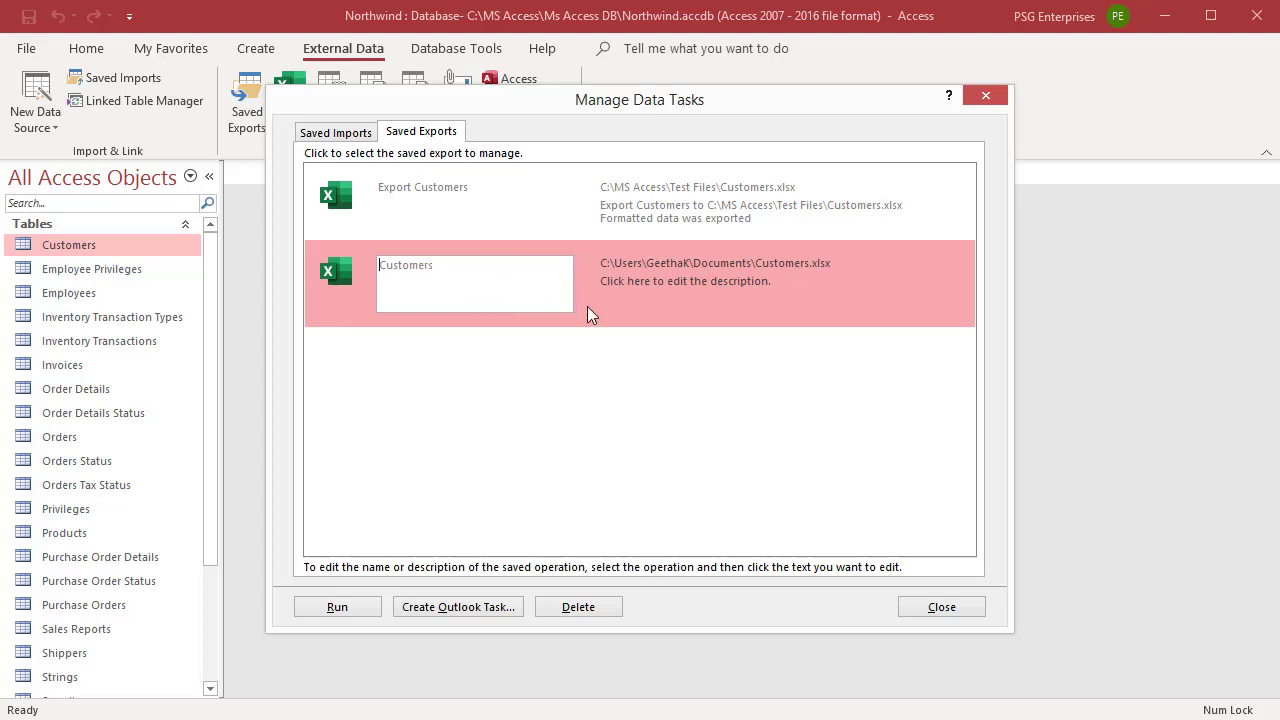
pyautogui.click(592, 316)
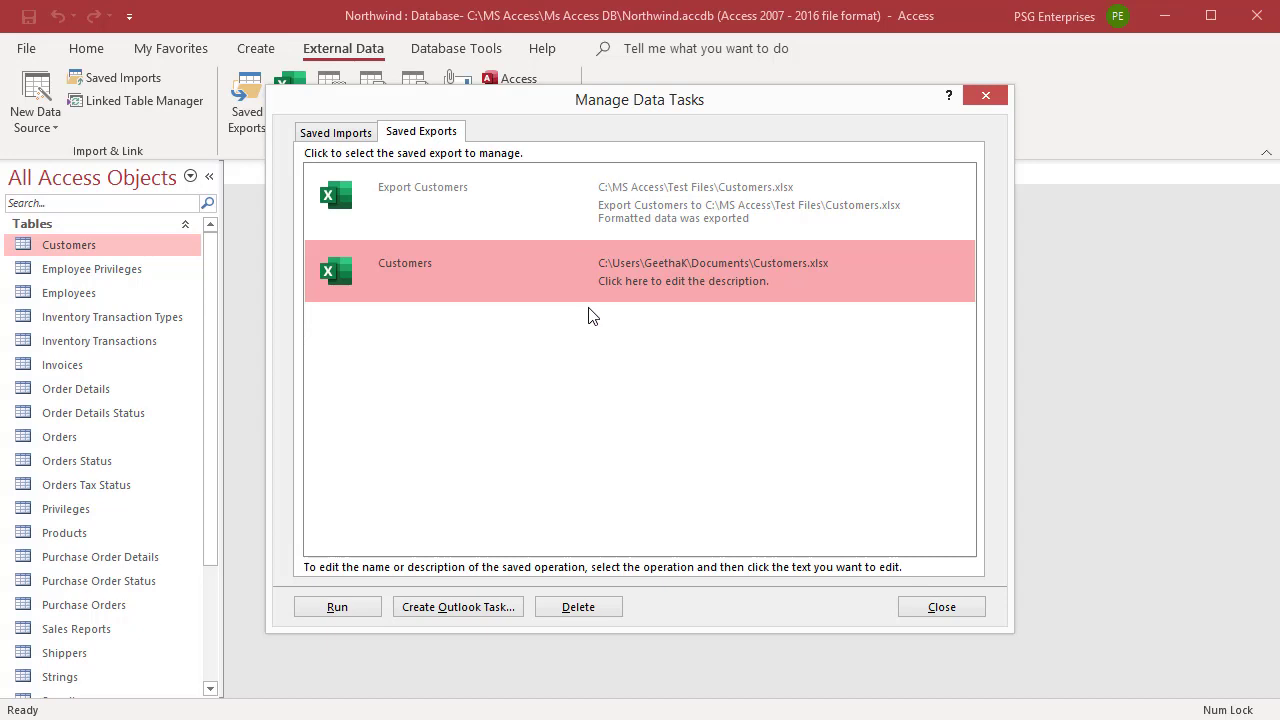
pyautogui.moveTo(700, 386)
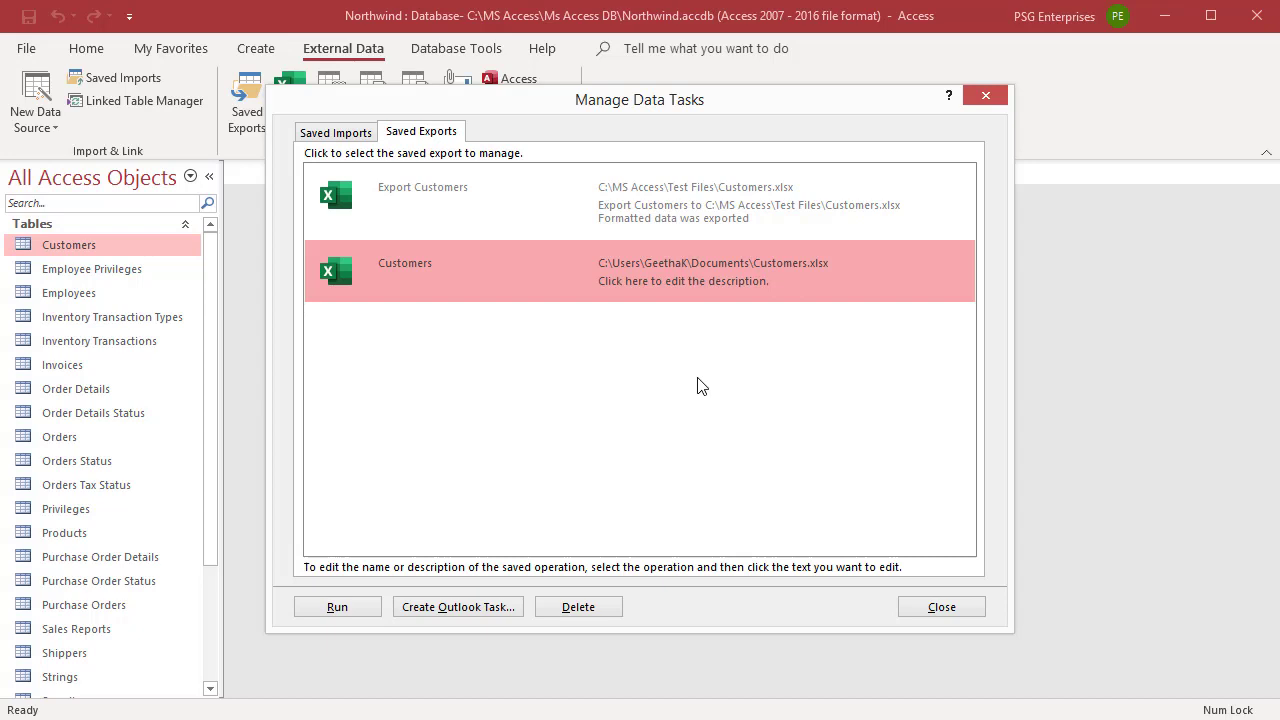
pyautogui.moveTo(712, 270)
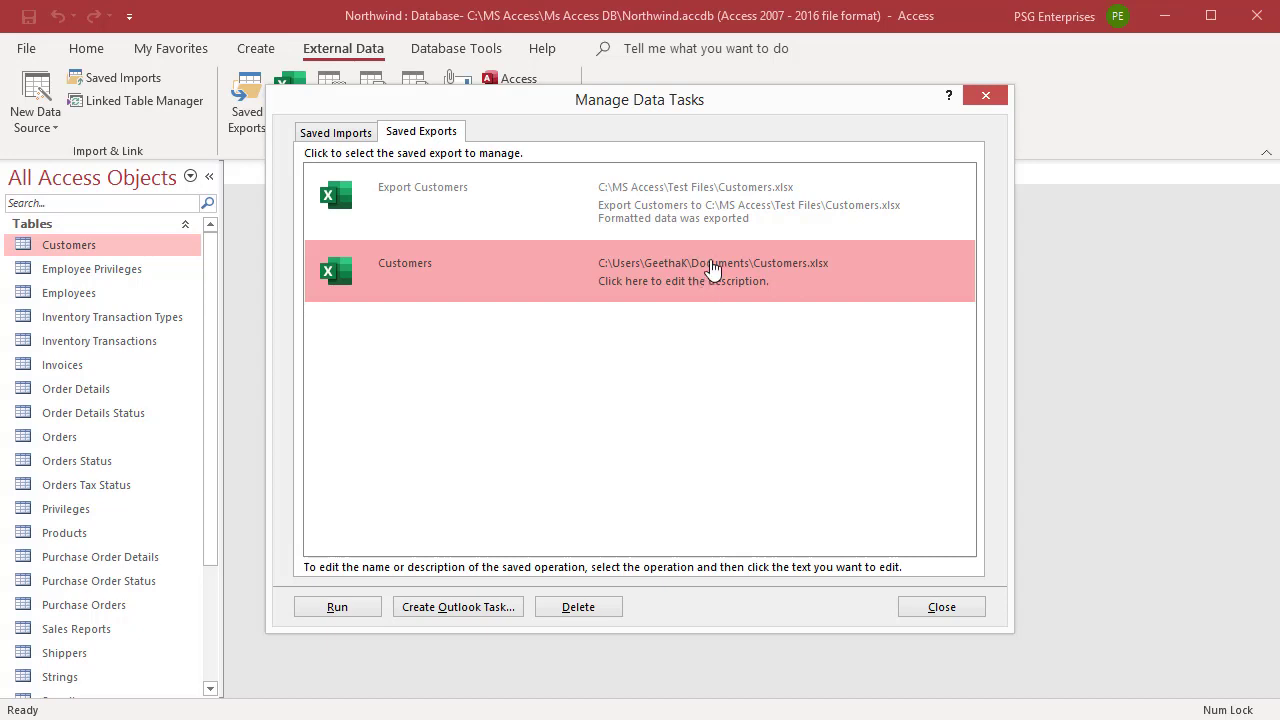
pyautogui.moveTo(704, 292)
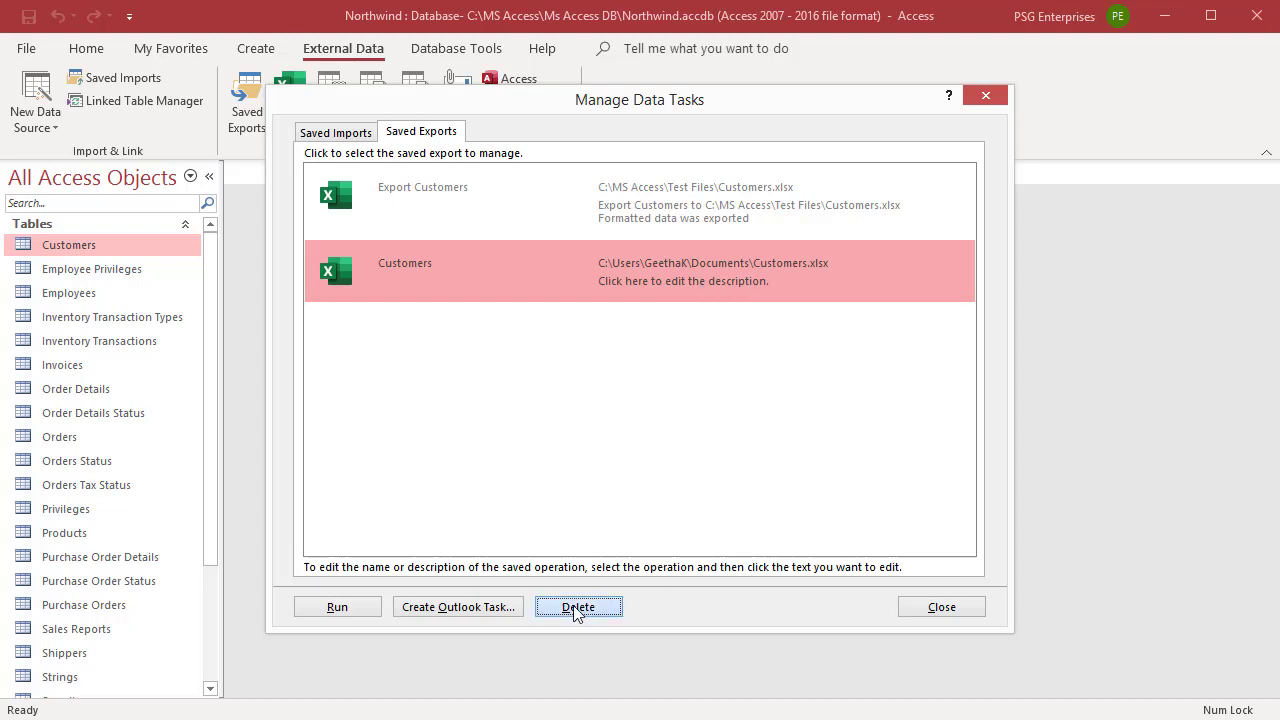
# Delete the Customers saved export and confirm, leaving only Export Customers.
pyautogui.click(578, 608)
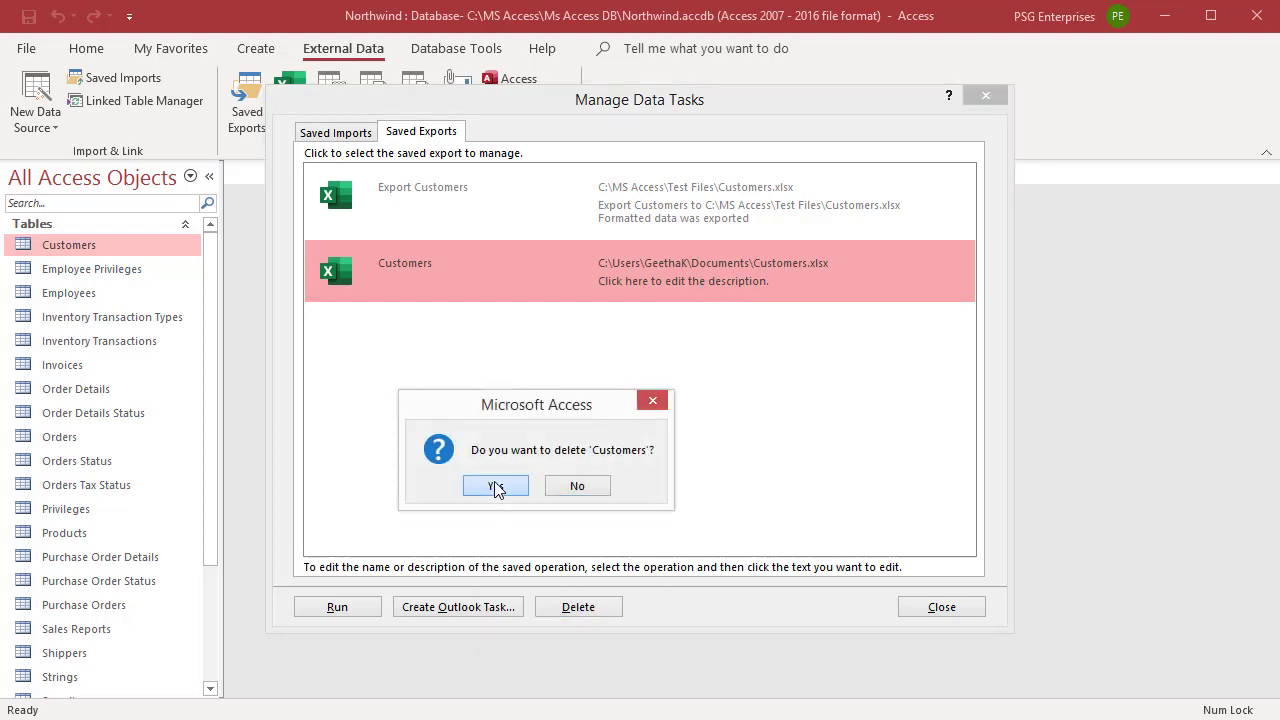
pyautogui.click(496, 486)
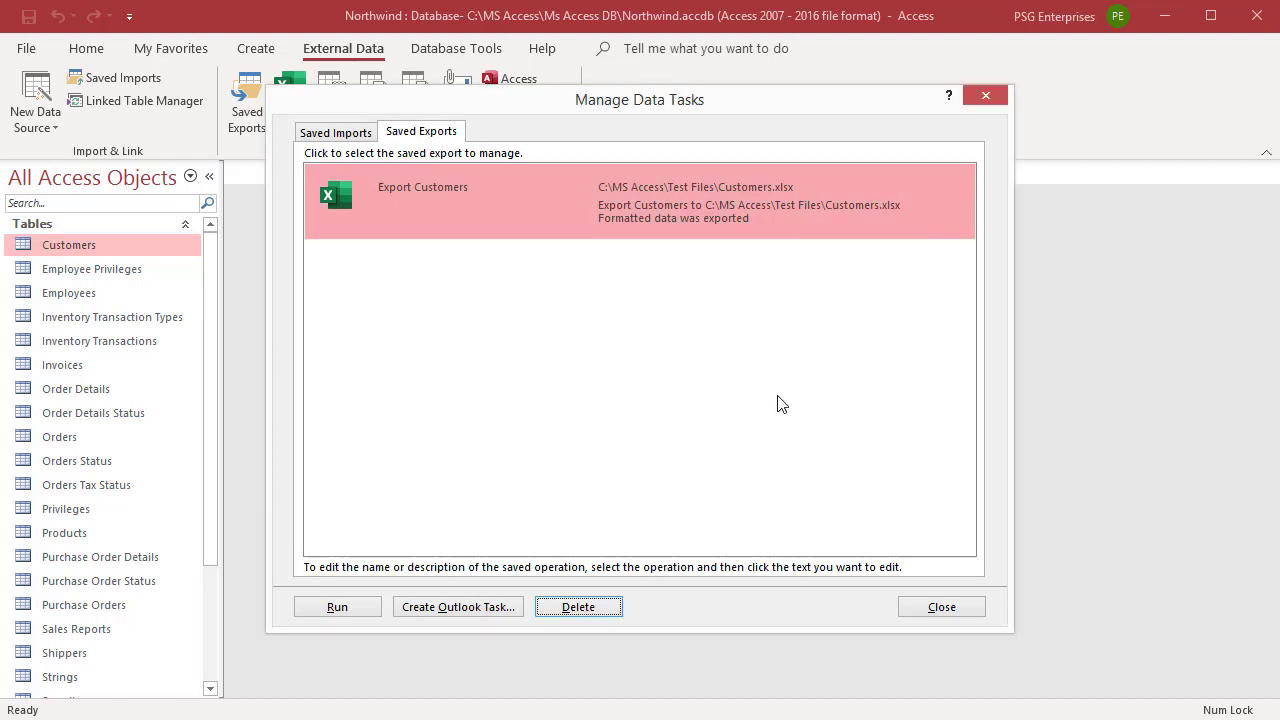